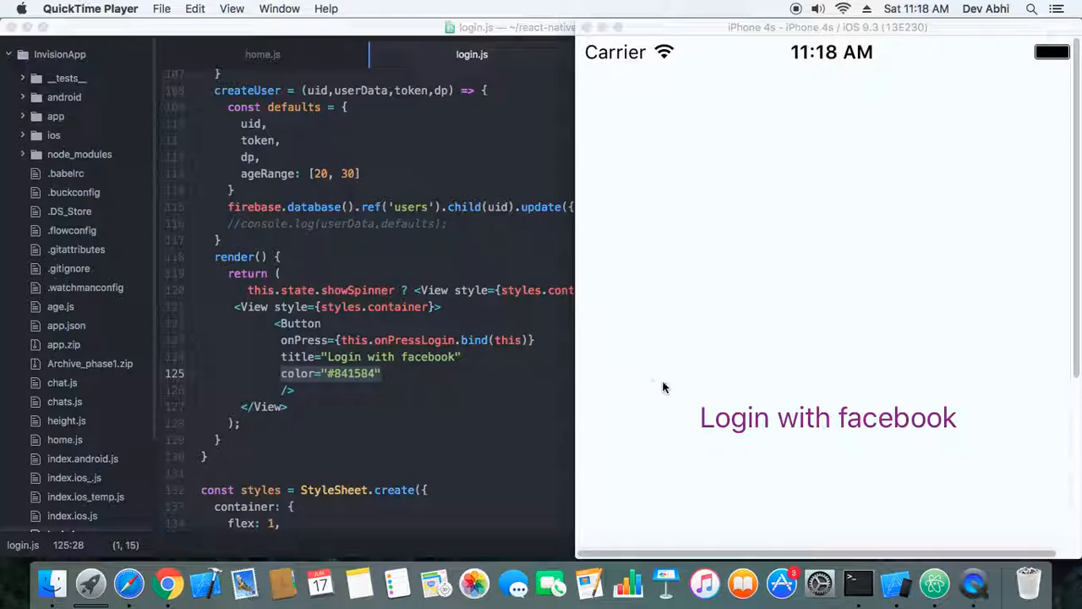
{"action": "mouse_move", "coordinate": [710, 389]}
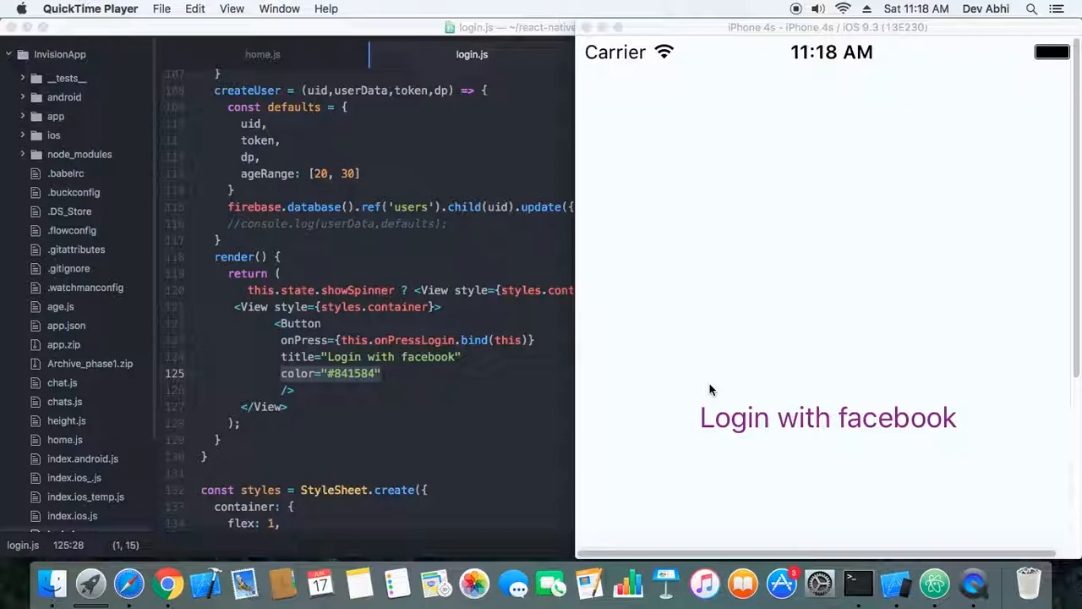
{"action": "mouse_move", "coordinate": [694, 364]}
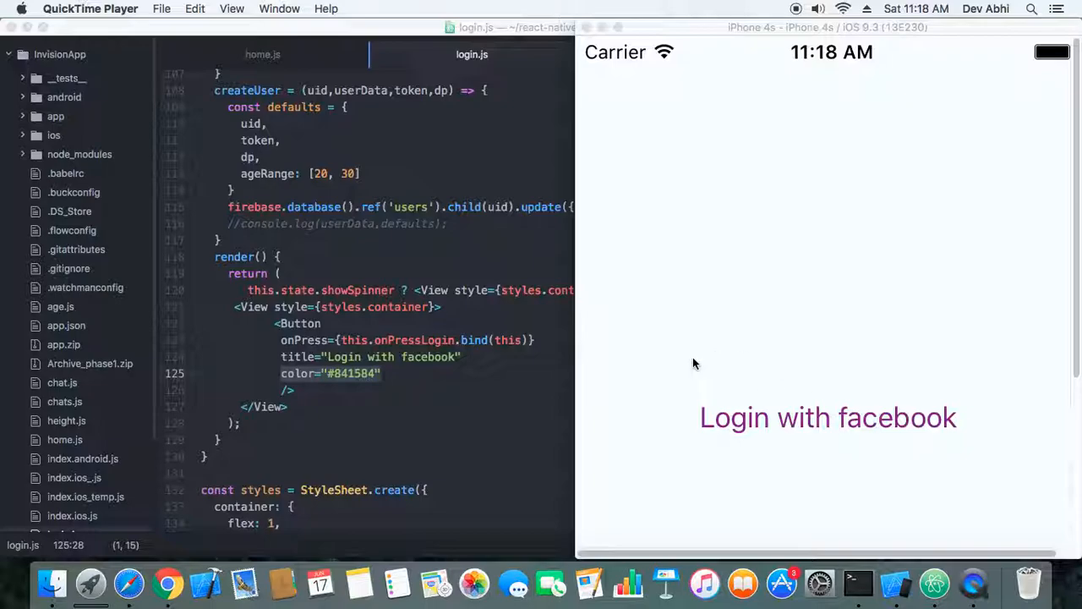
{"action": "mouse_move", "coordinate": [888, 443]}
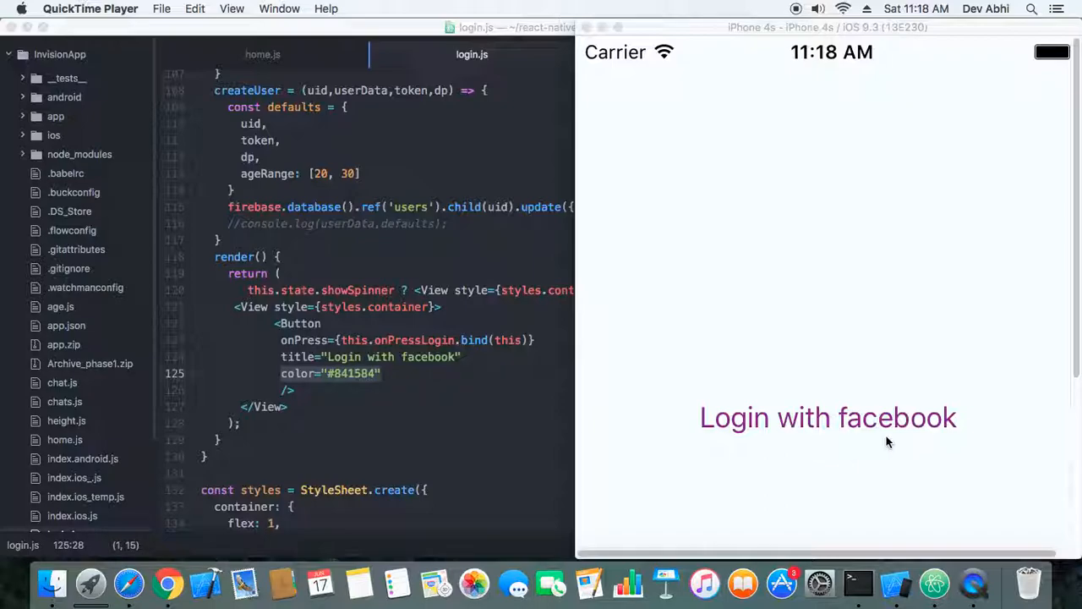
{"action": "mouse_move", "coordinate": [818, 421]}
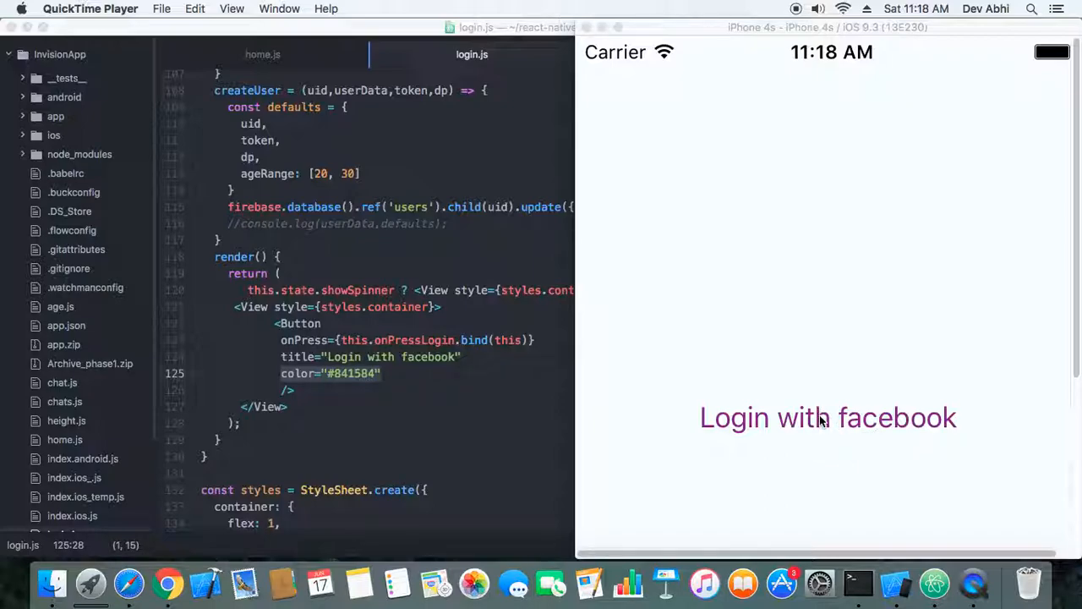
{"action": "mouse_move", "coordinate": [819, 422]}
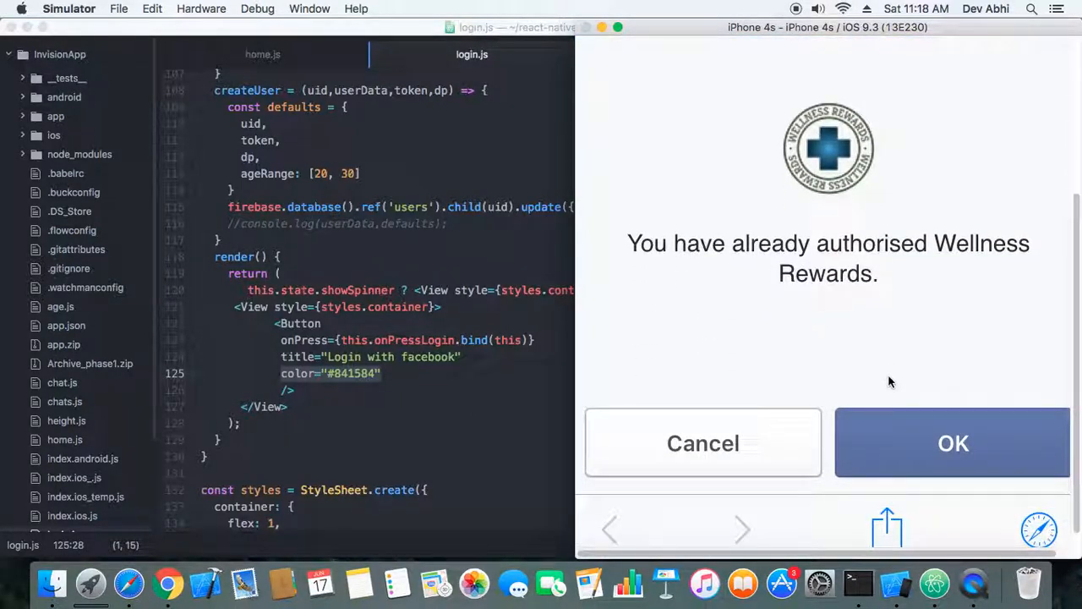
{"action": "mouse_move", "coordinate": [866, 363]}
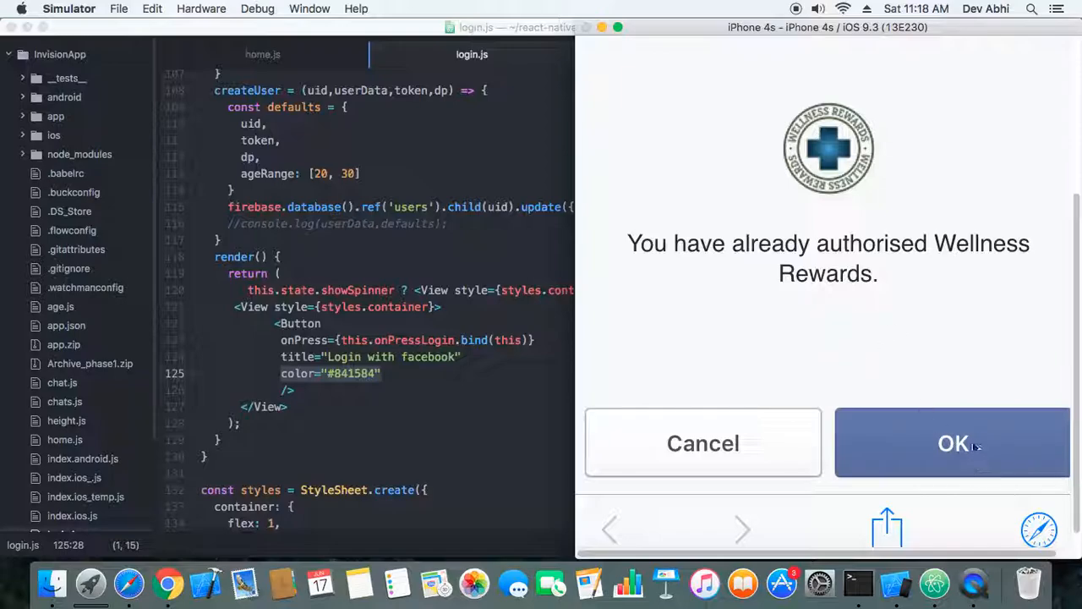
{"action": "mouse_move", "coordinate": [926, 418]}
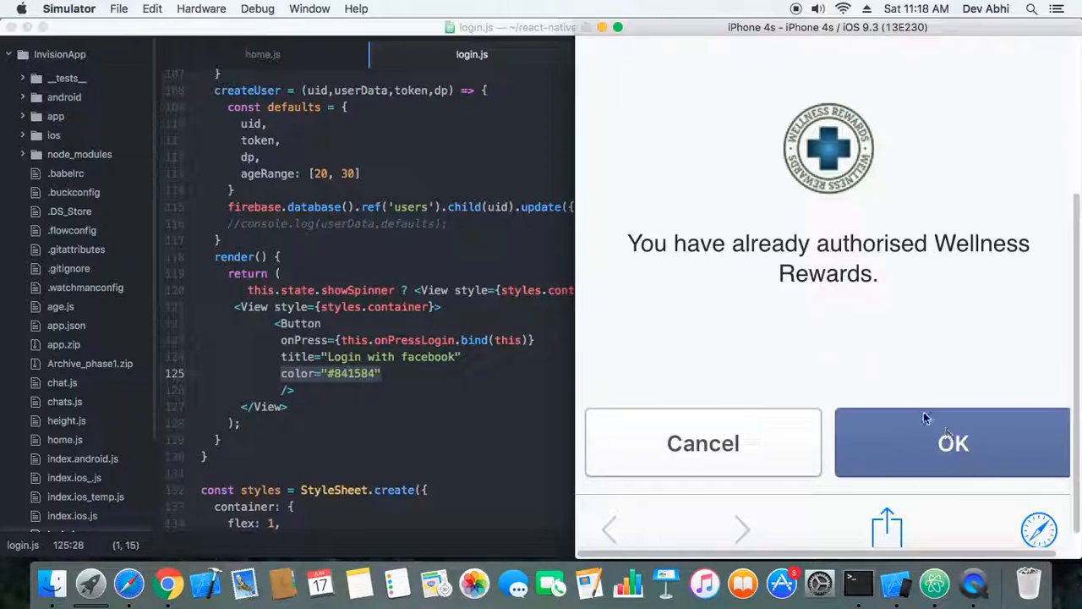
Confirm the Wellness Rewards Facebook authorization with OK so the app loads the home screen
{"action": "left_click", "coordinate": [953, 442]}
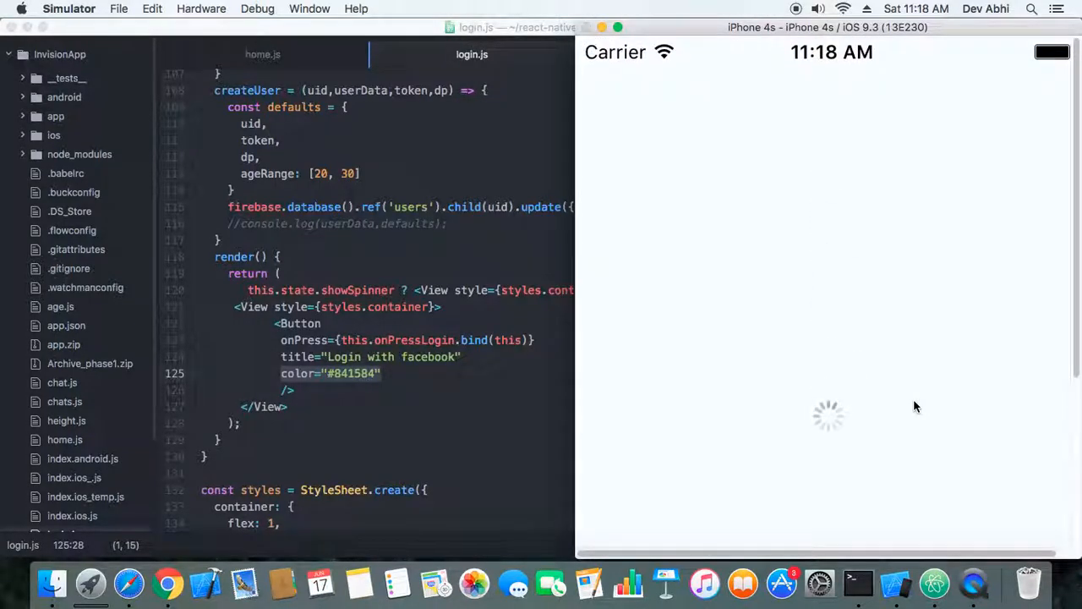
{"action": "mouse_move", "coordinate": [825, 415]}
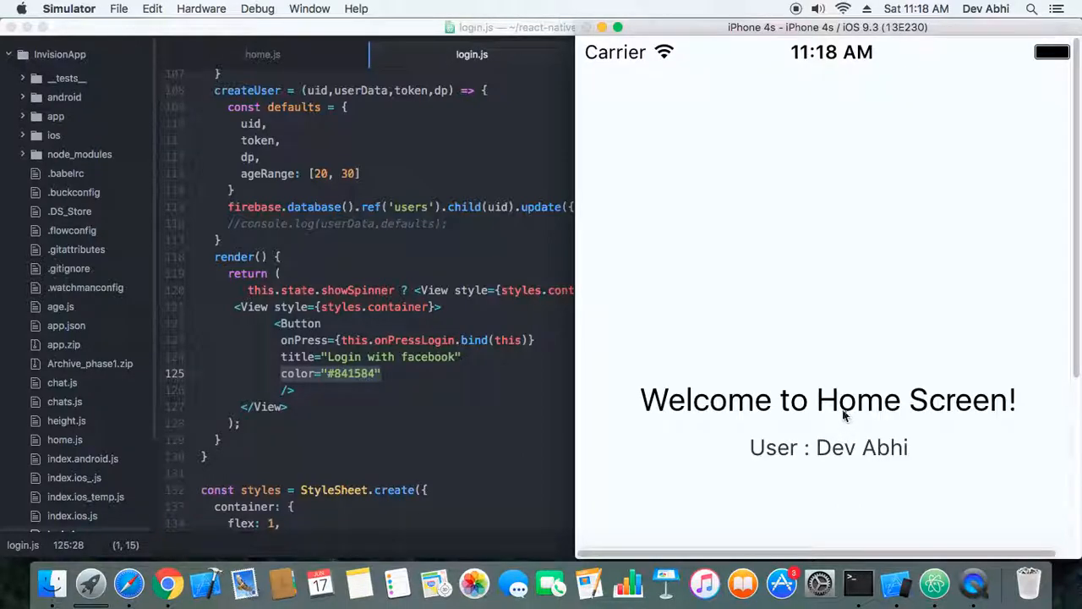
{"action": "mouse_move", "coordinate": [810, 343]}
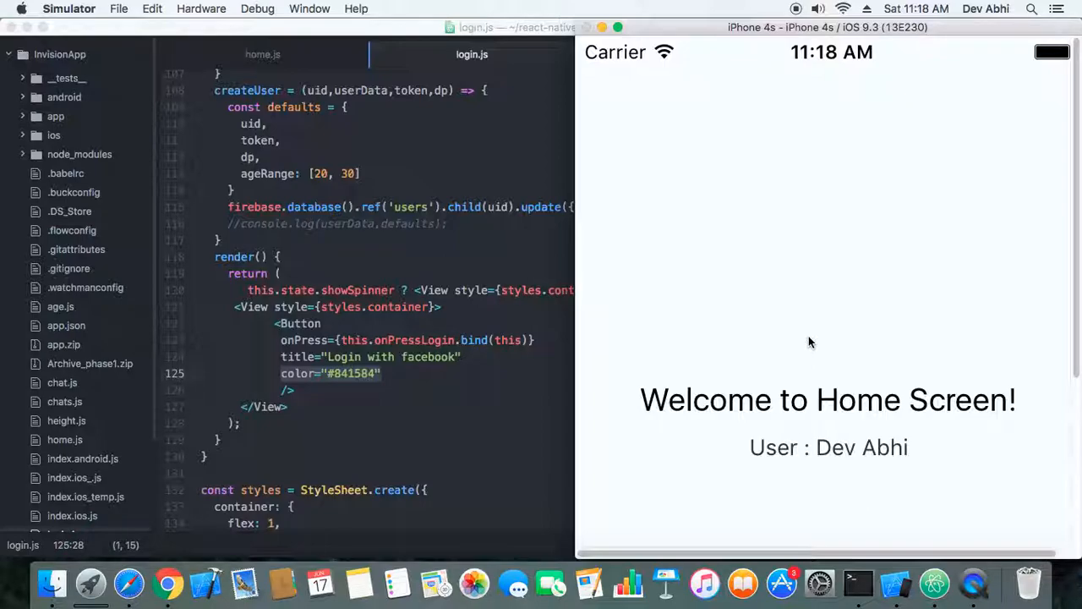
{"action": "mouse_move", "coordinate": [818, 353]}
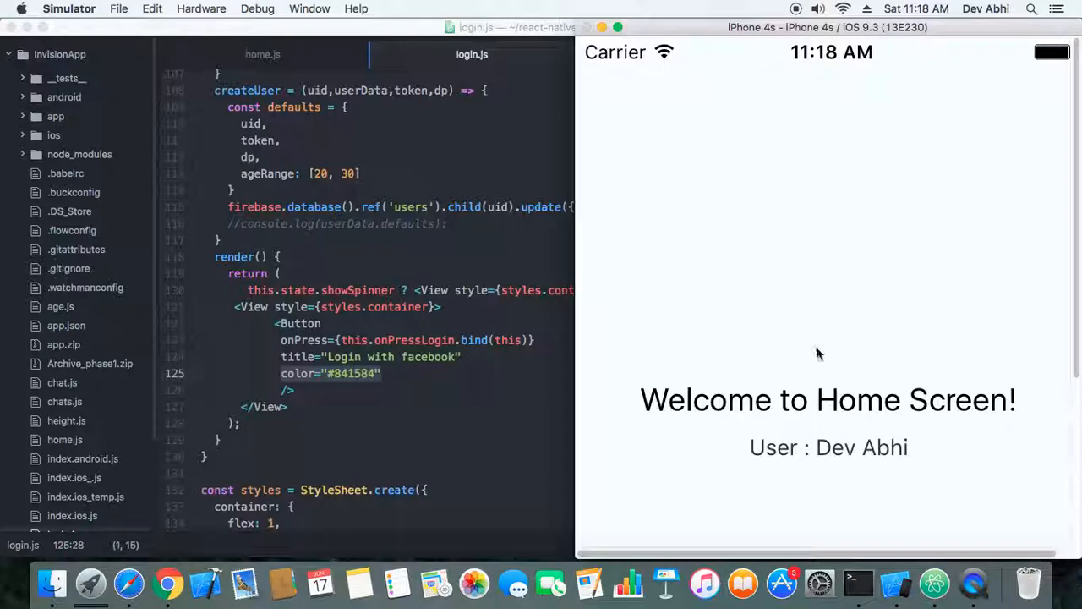
{"action": "mouse_move", "coordinate": [837, 439]}
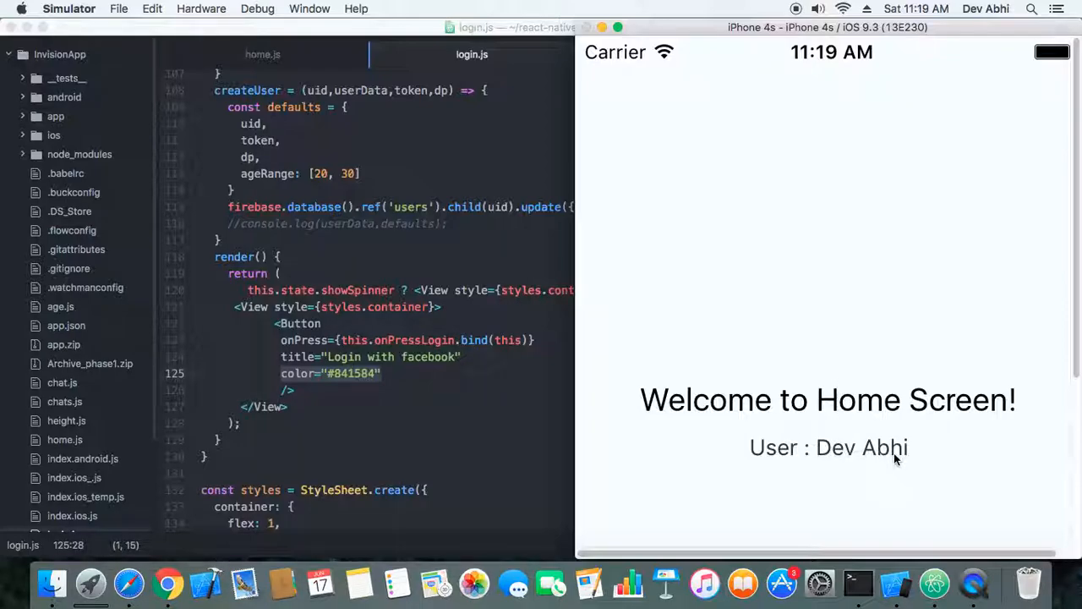
{"action": "mouse_move", "coordinate": [785, 456]}
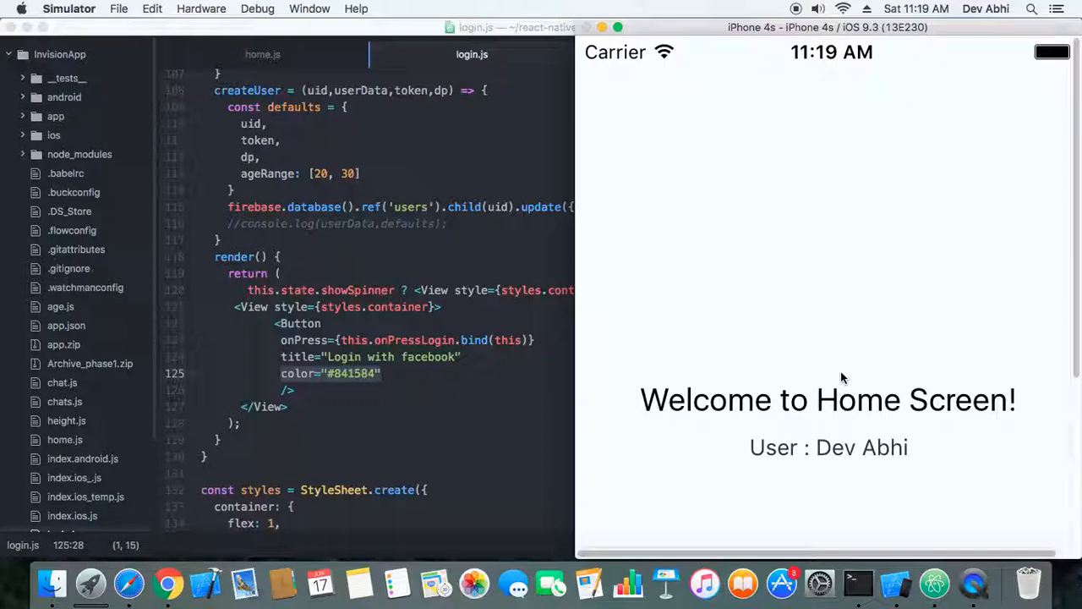
{"action": "mouse_move", "coordinate": [839, 340]}
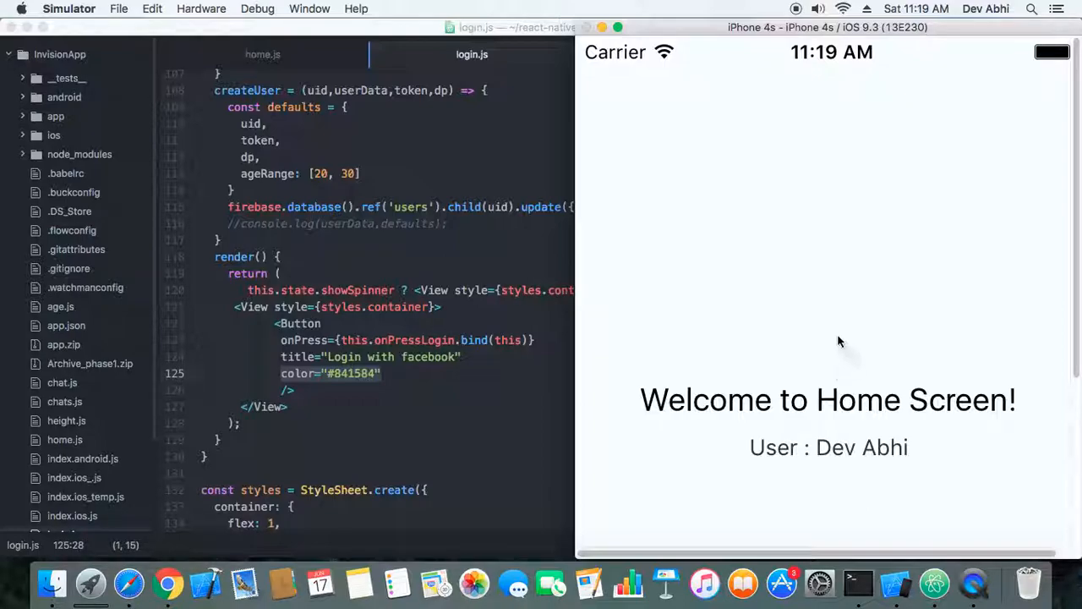